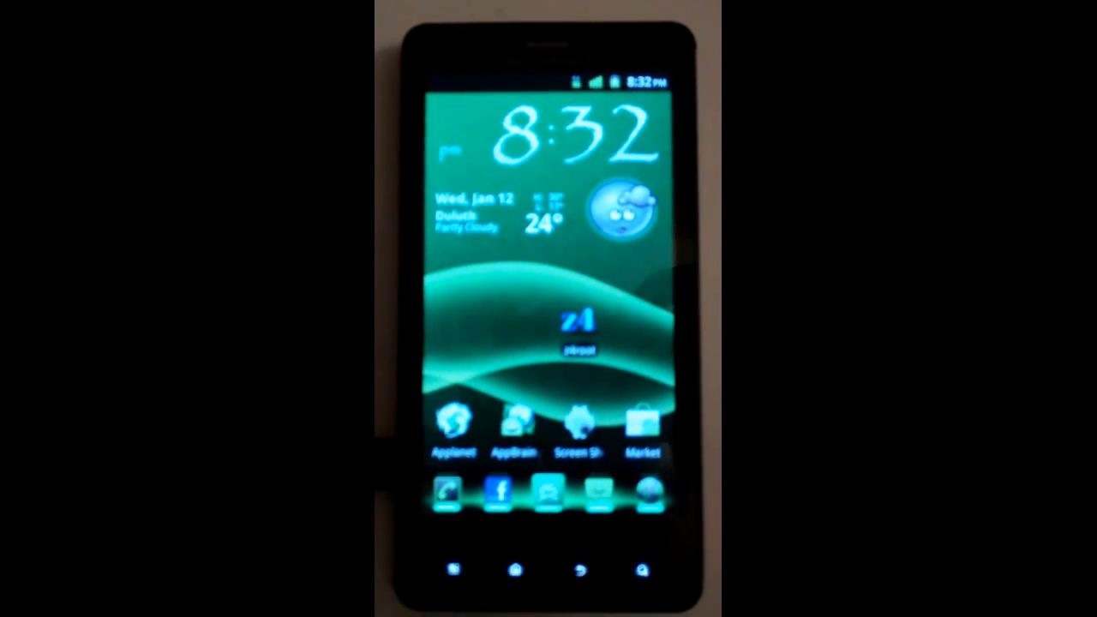
Step: Launch z4root from the home screen and run its Permanent Root exploit
click(580, 329)
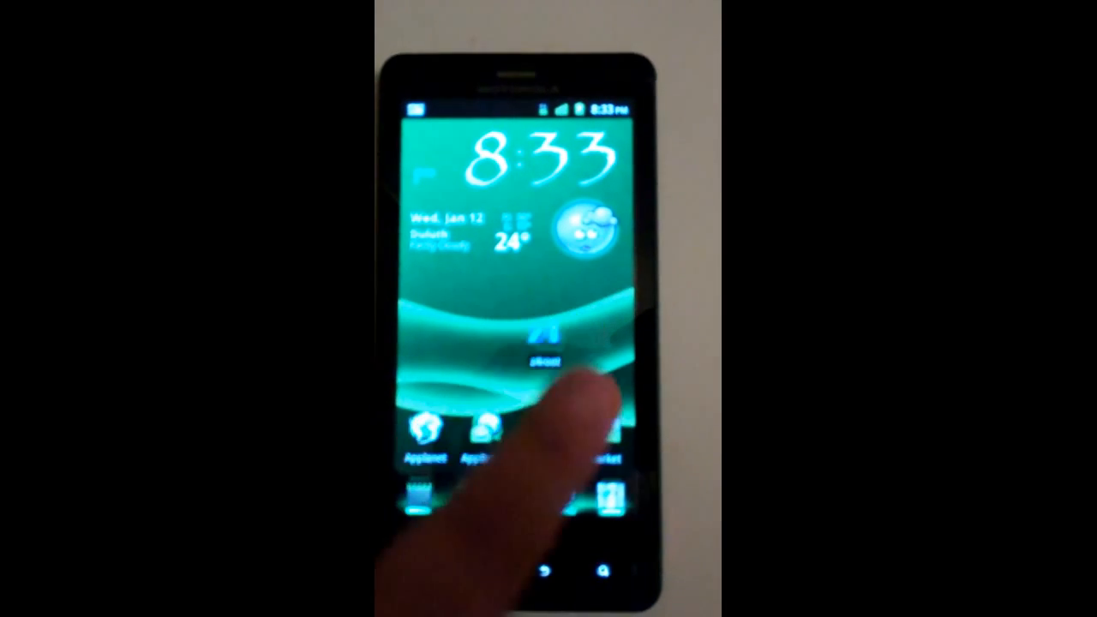
click(535, 352)
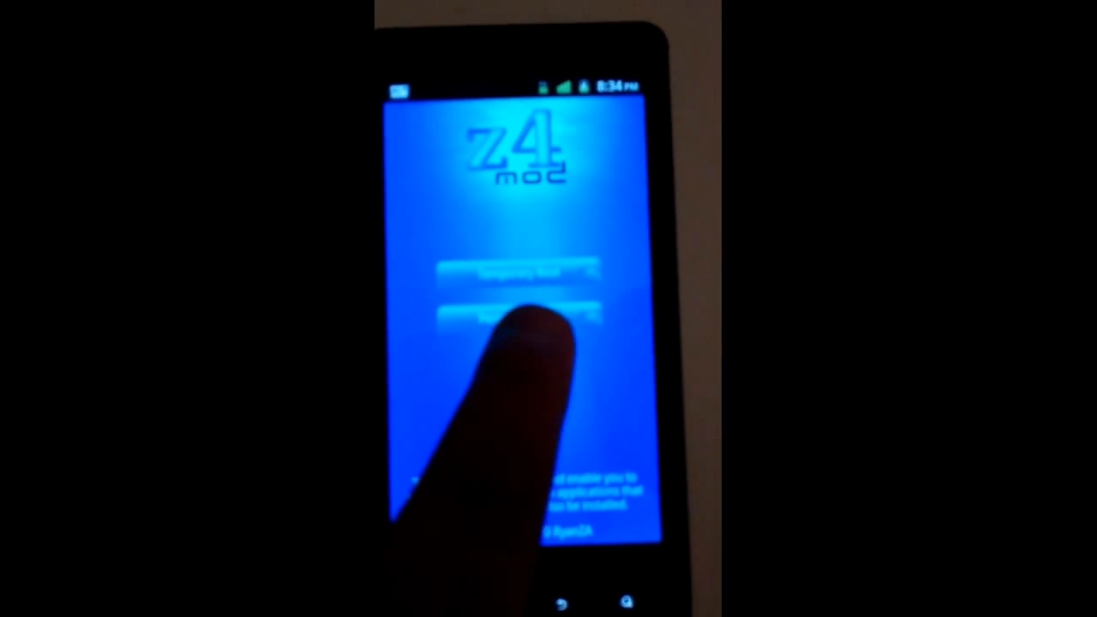
click(528, 311)
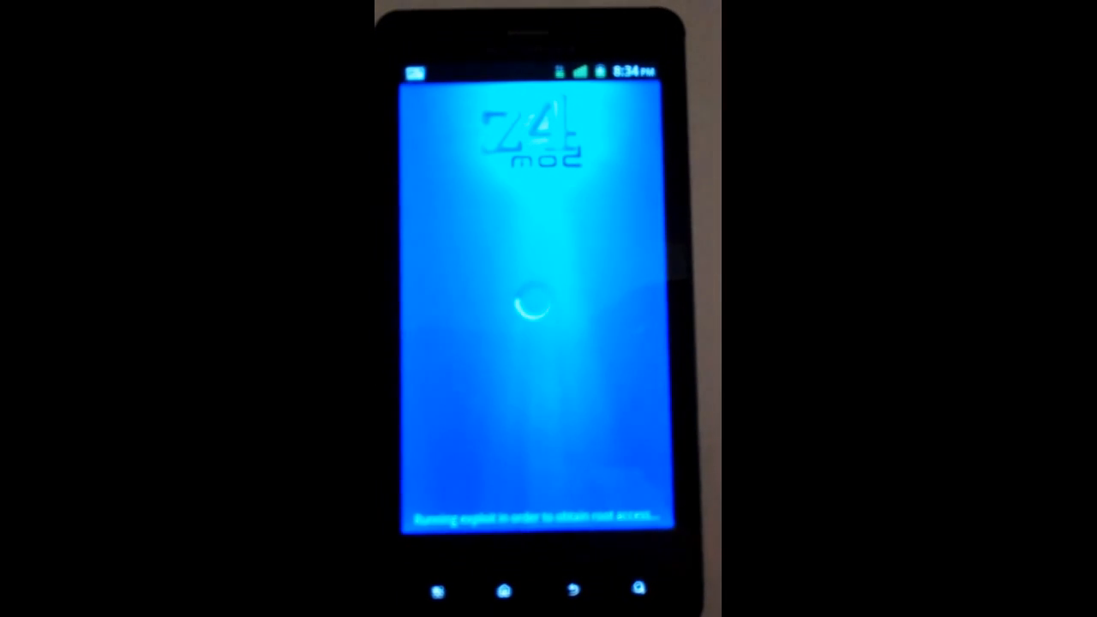